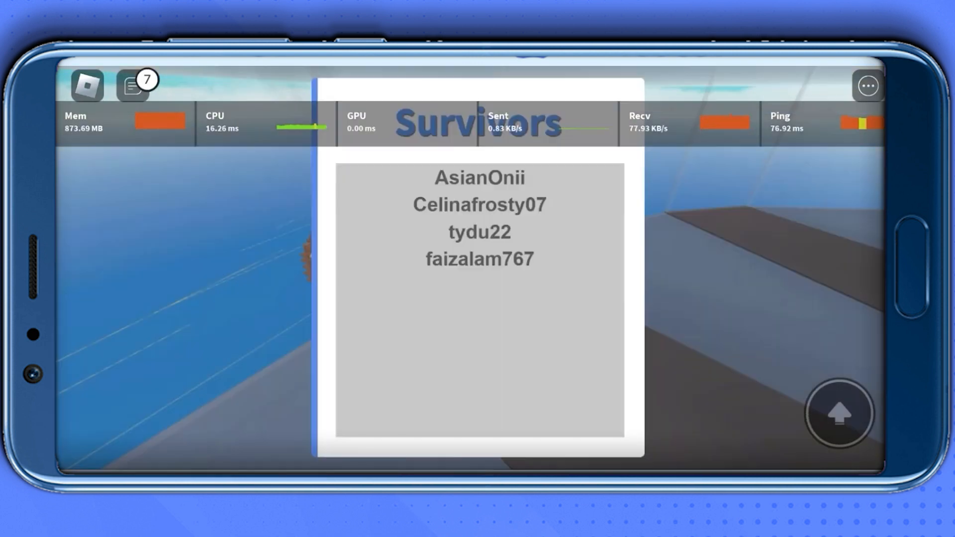
Step: Bring up Roblox's in-game menu and switch to its Settings page
click(87, 86)
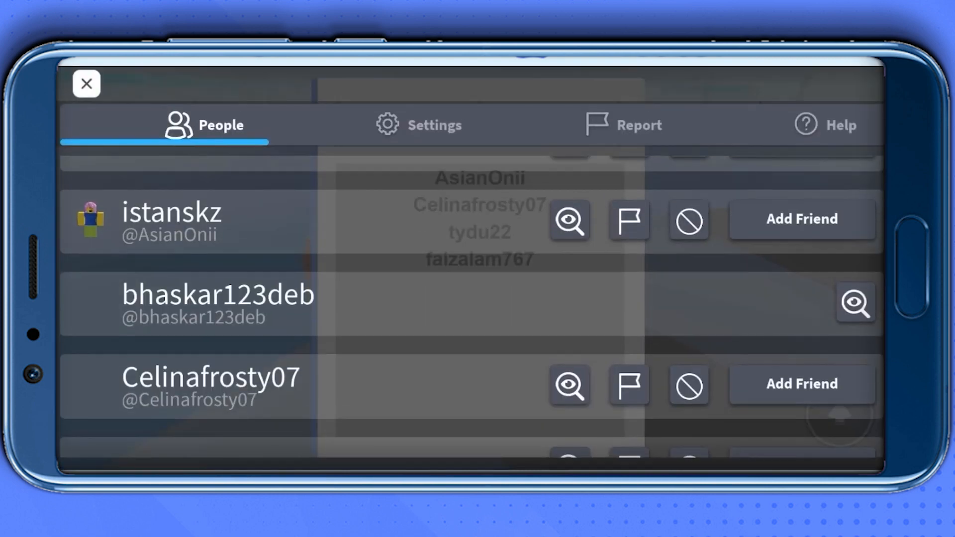
click(419, 125)
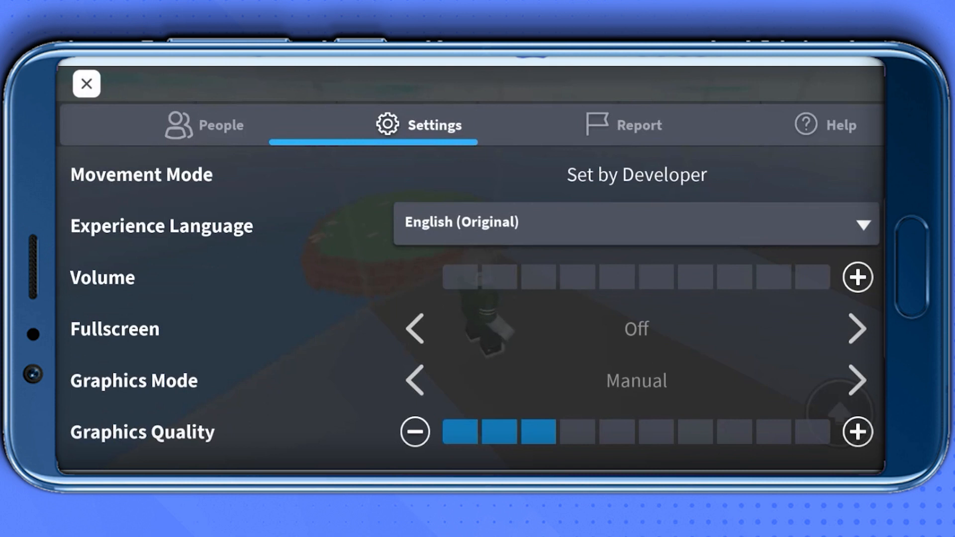
Step: Set Fullscreen to On in the Roblox settings list
scroll(down, 3)
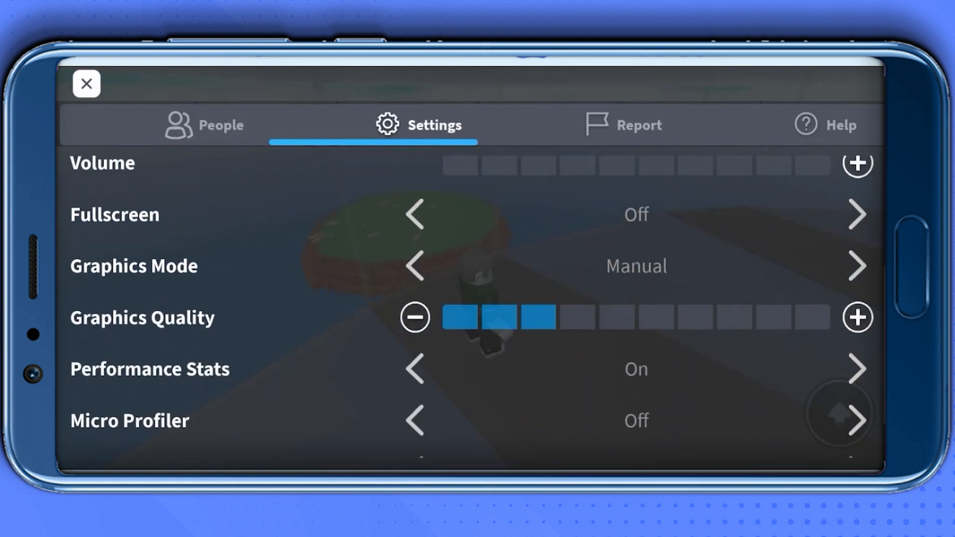
click(856, 215)
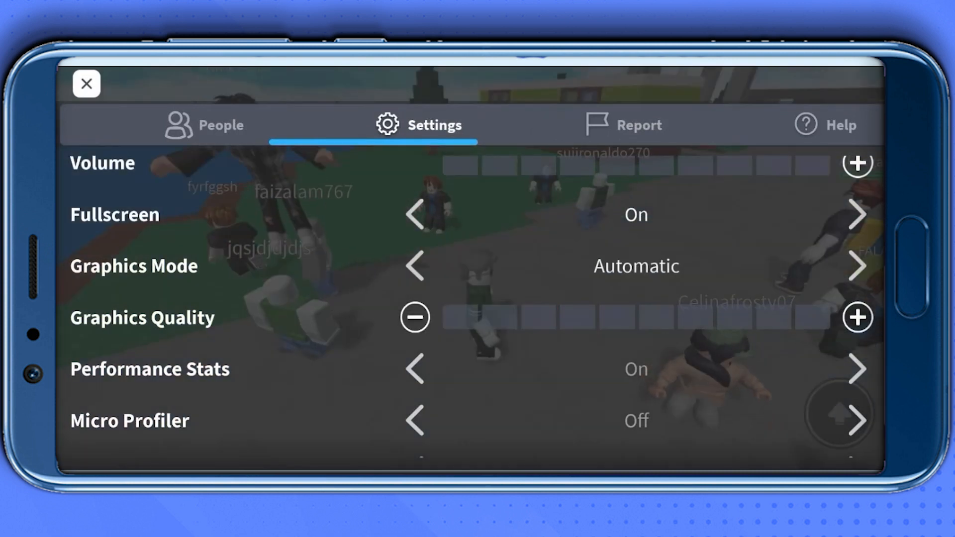
Step: Set Graphics Mode to Manual, lower Graphics Quality to two bars, then leave via the Roblox menu
click(857, 266)
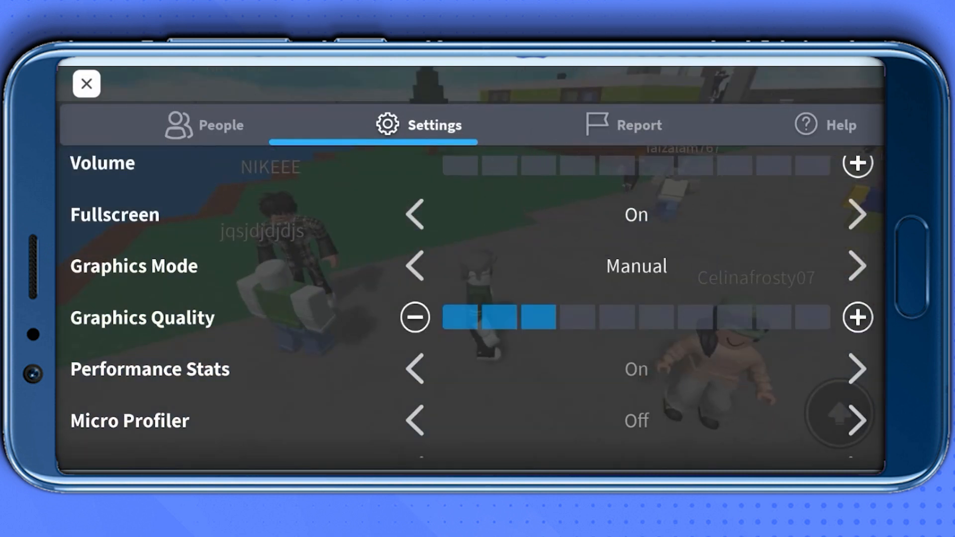
click(857, 317)
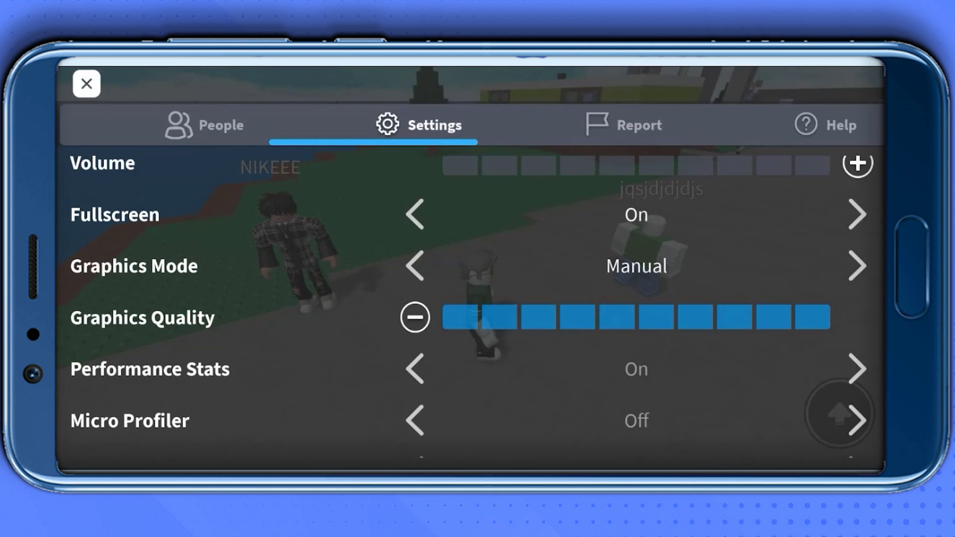
click(414, 317)
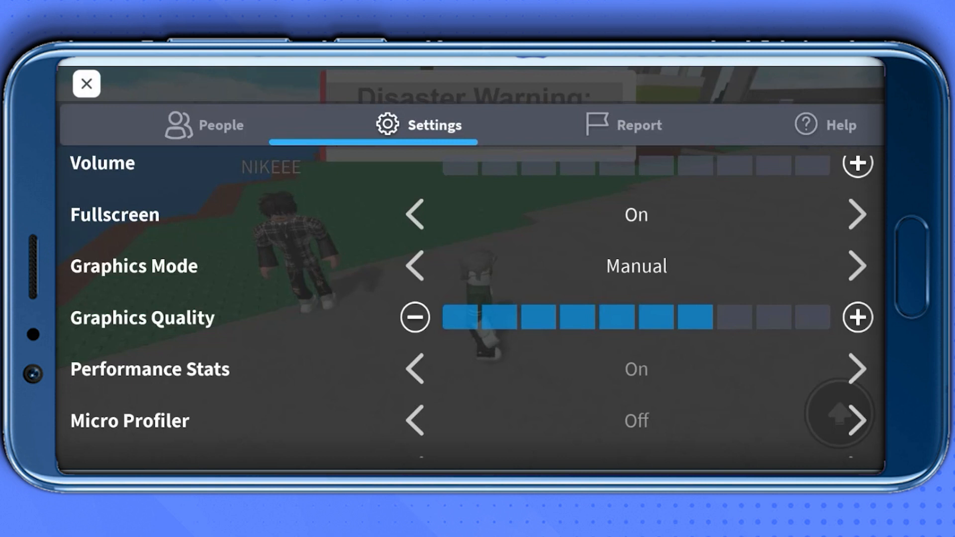
click(413, 317)
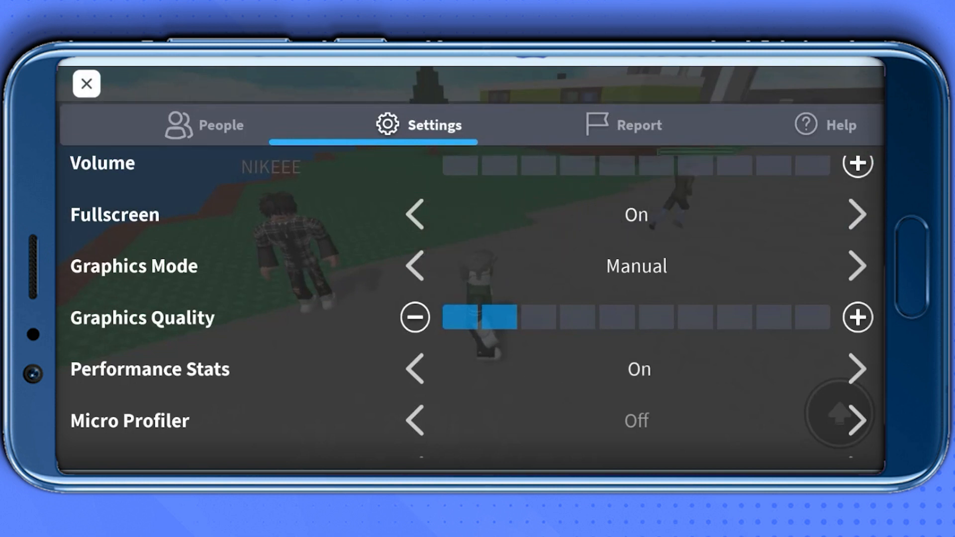
click(85, 84)
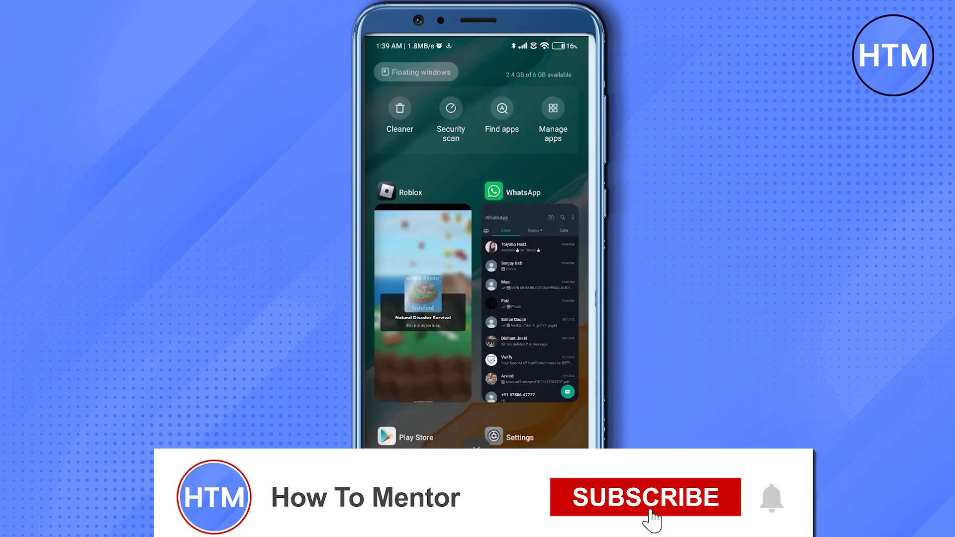
Step: Swipe away WhatsApp and clear all remaining apps from Recents
click(645, 497)
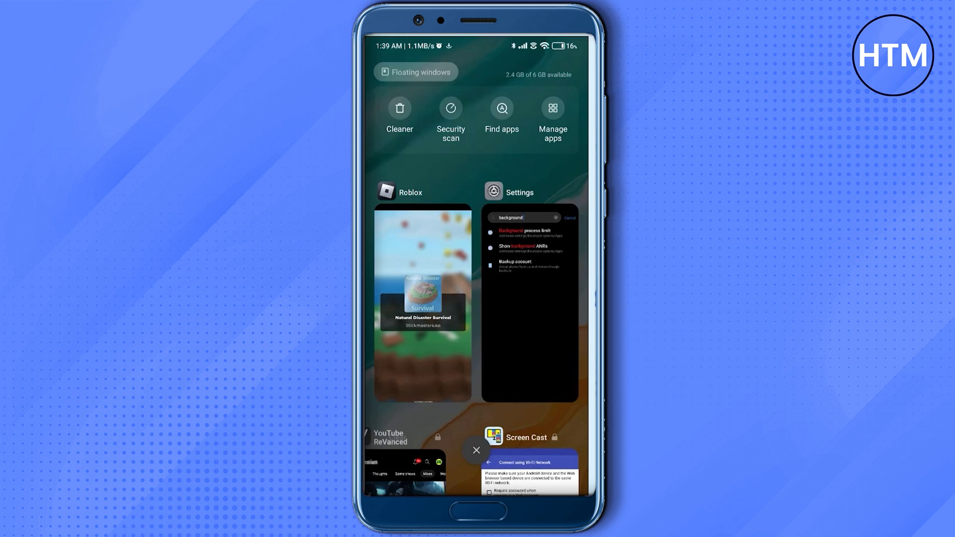
scroll(down, 3)
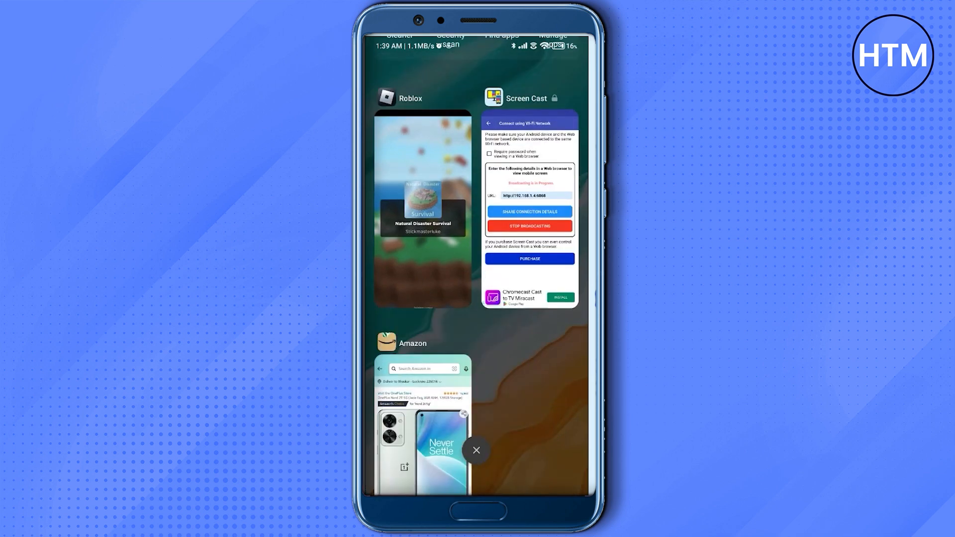
click(476, 450)
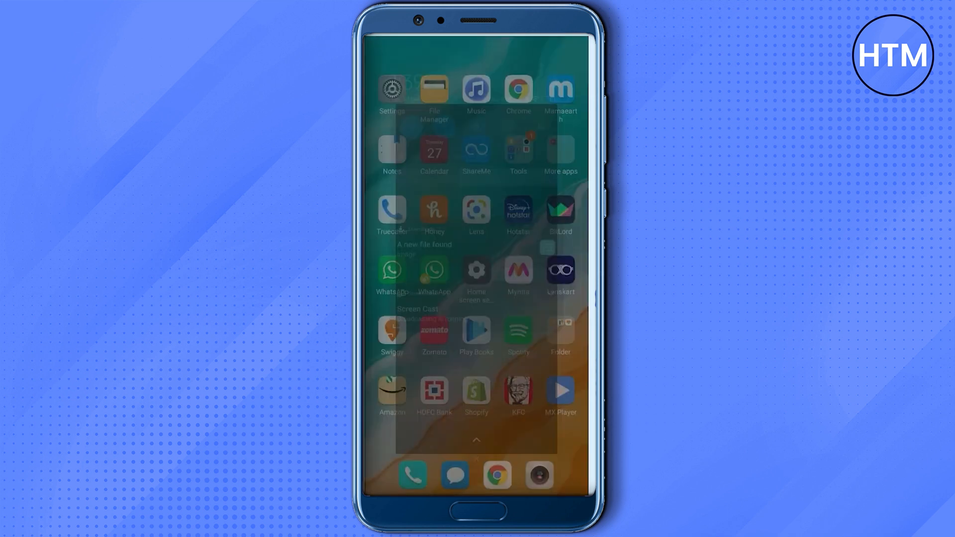
Step: Check for a system update from the MIUI version entry in Settings
click(391, 91)
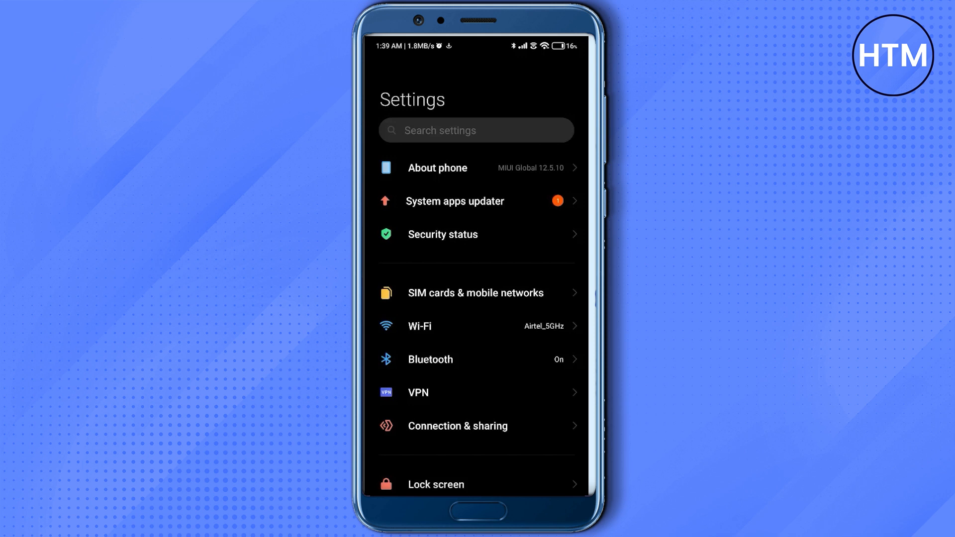
click(437, 167)
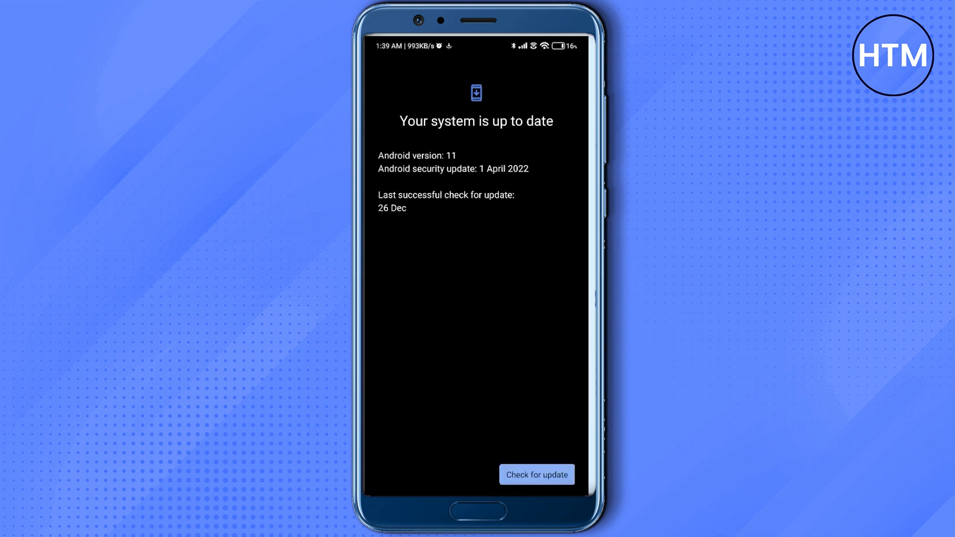
click(536, 474)
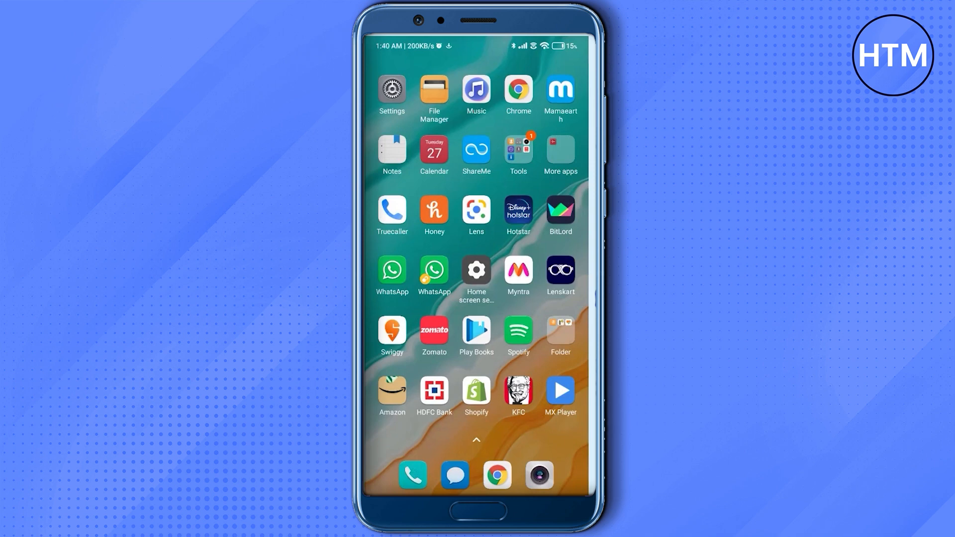
Step: View About phone details showing MIUI Global 12.5.10 on Android 11
click(392, 92)
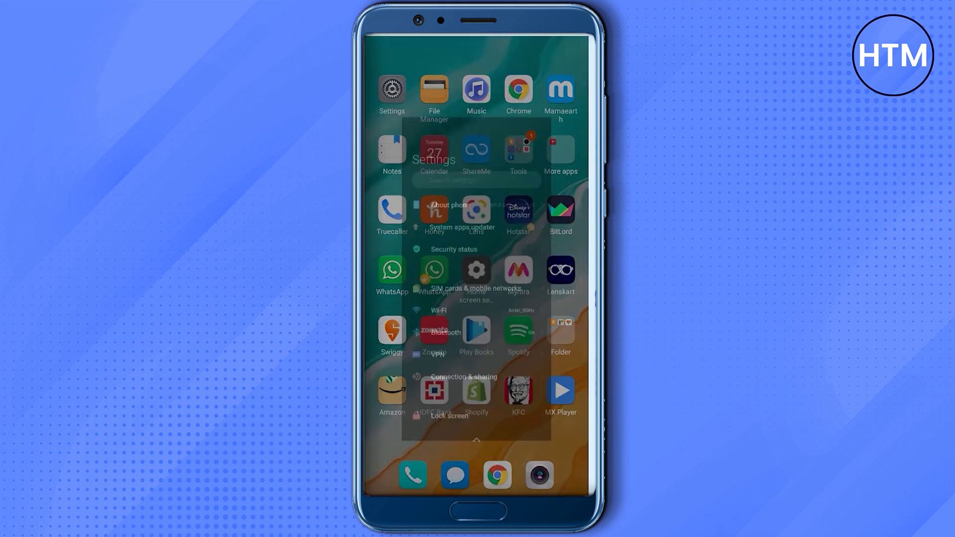
click(392, 90)
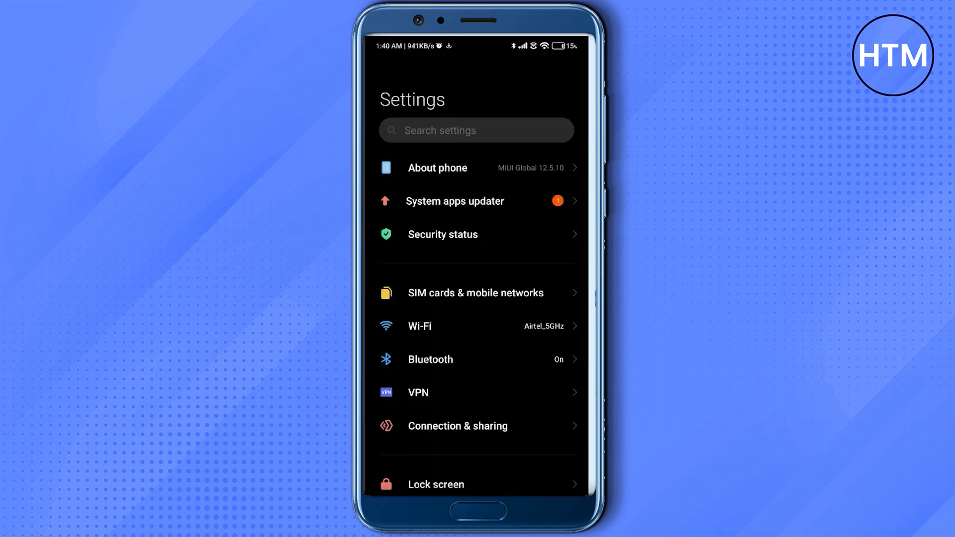
click(437, 168)
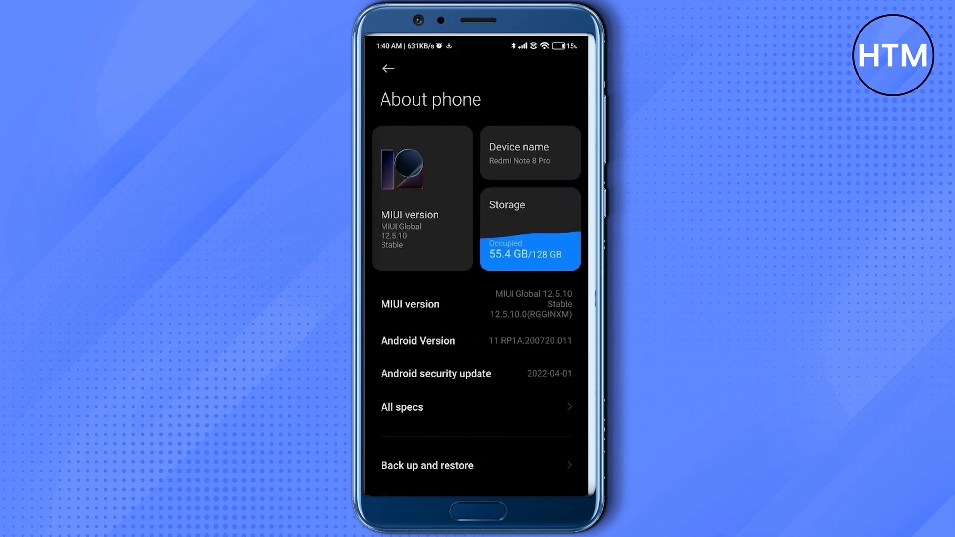
click(530, 229)
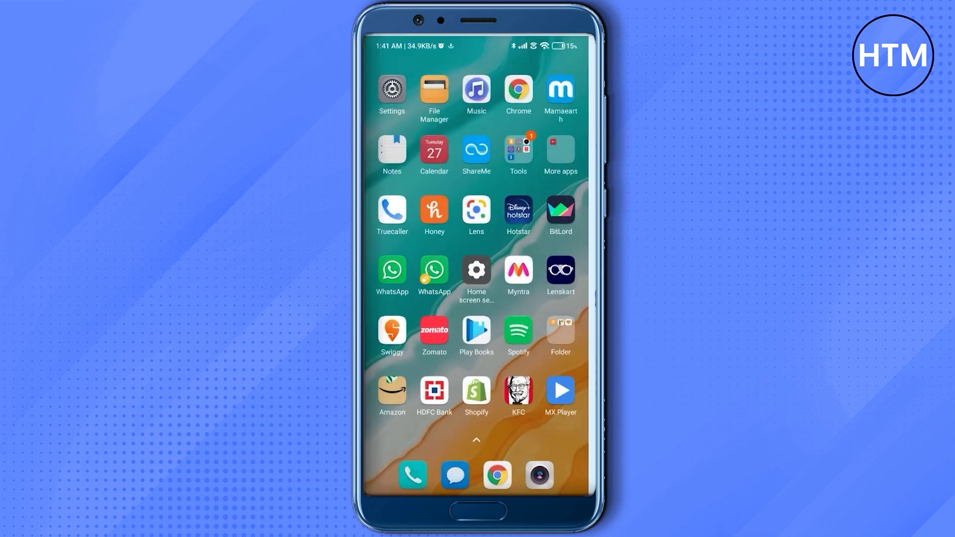
Step: Reboot the phone from the power menu and confirm
key(power)
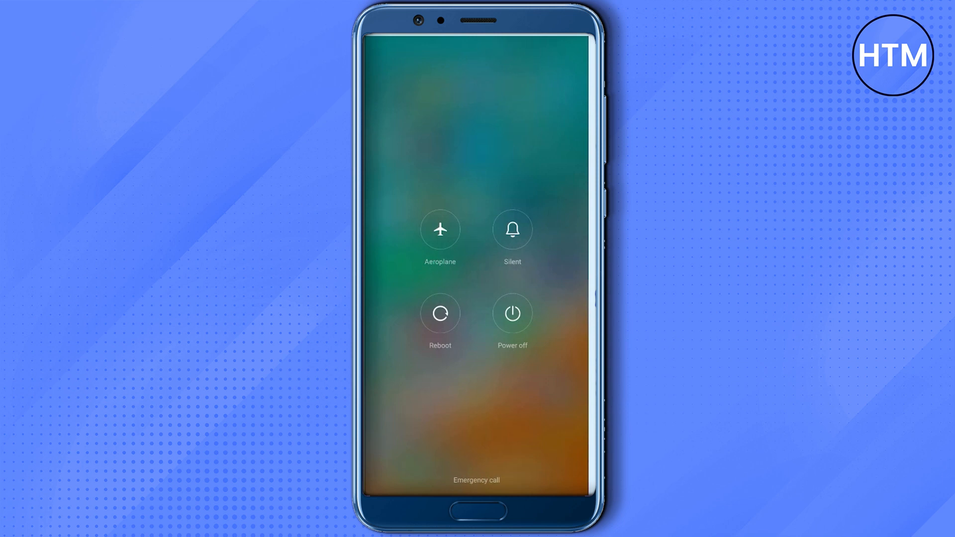
click(439, 314)
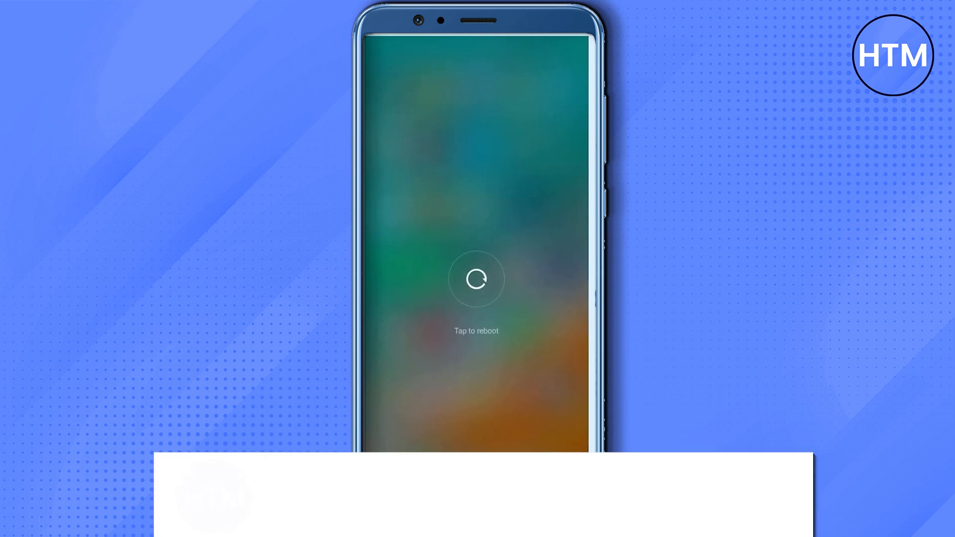
click(644, 497)
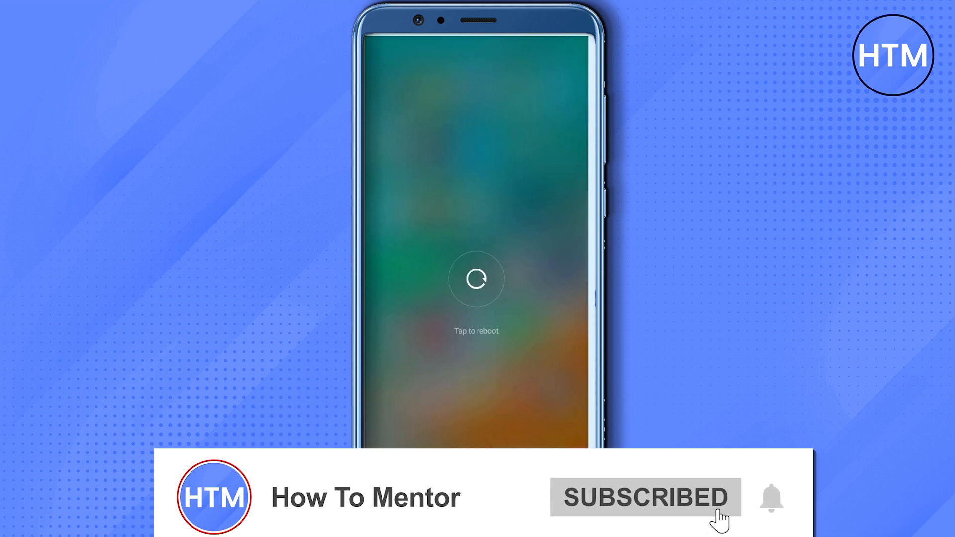